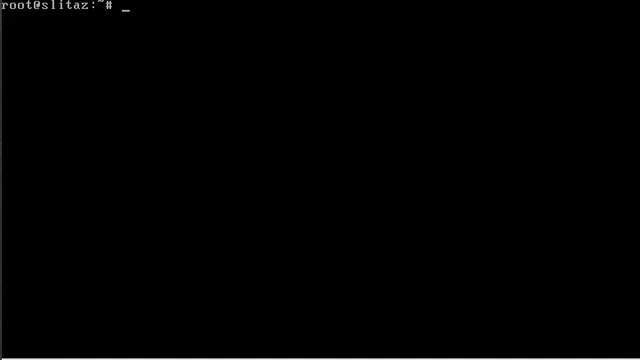
- Log in as taz and begin a dialog command titled "Hello World"
{"action": "type", "text": "taz"}
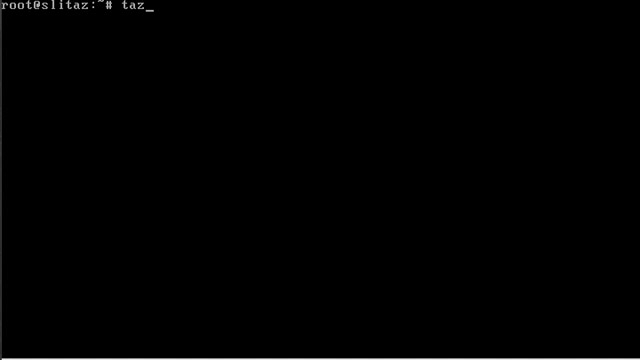
{"action": "type", "text": "dialog"}
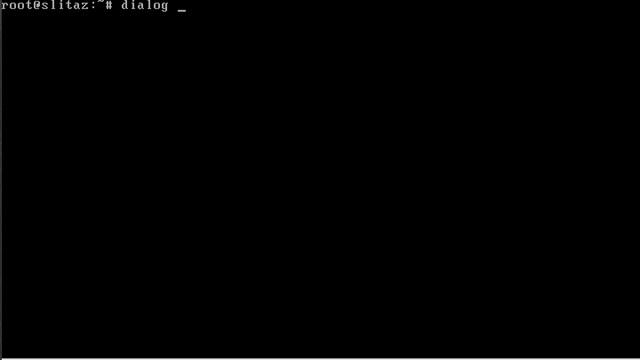
{"action": "type", "text": "--titl"}
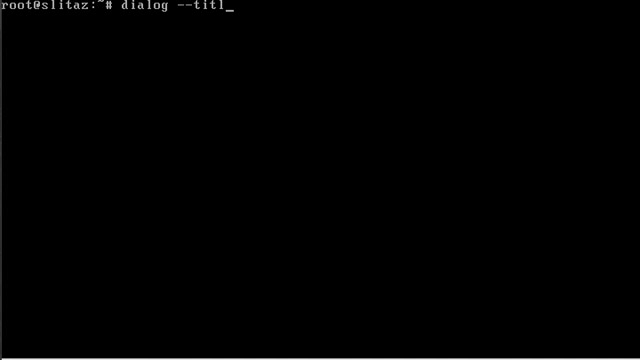
{"action": "type", "text": "e \""}
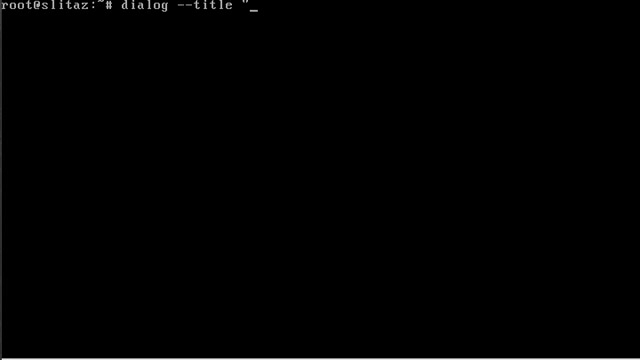
{"action": "type", "text": "Hel"}
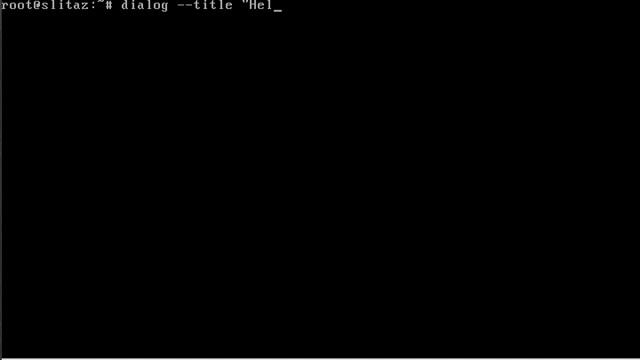
{"action": "type", "text": "lo World"}
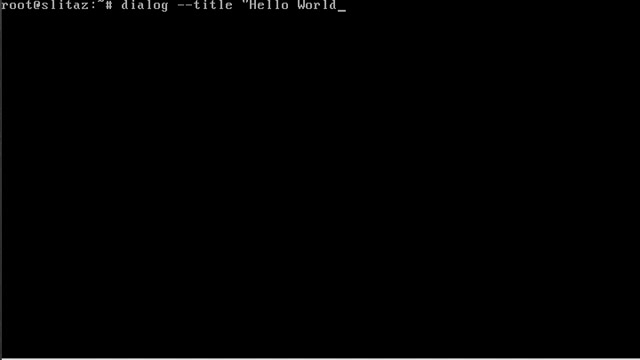
{"action": "type", "text": "\""}
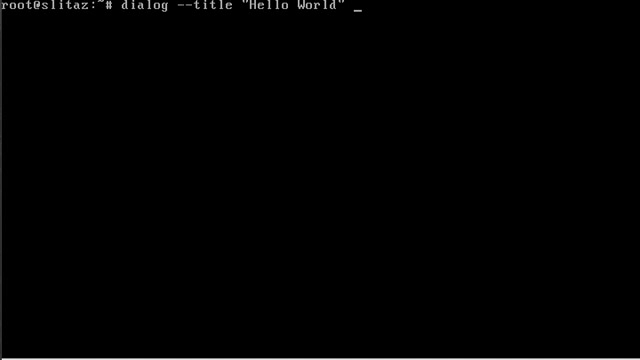
- Add the --msgbox argument with the text "This is some text."
{"action": "type", "text": "--ms"}
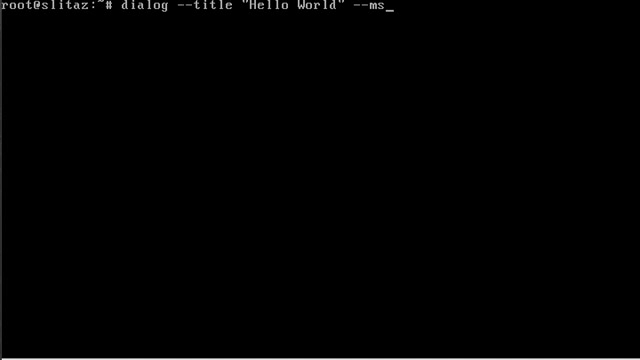
{"action": "type", "text": "gbo"}
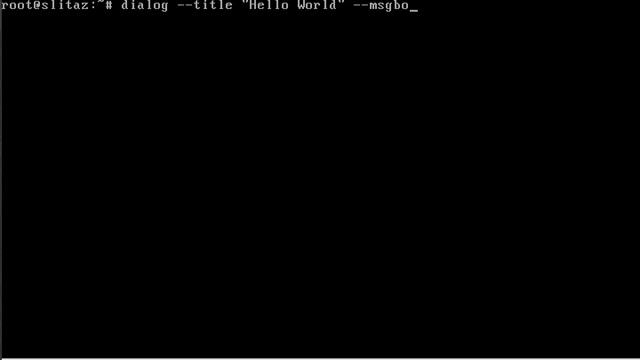
{"action": "type", "text": "x"}
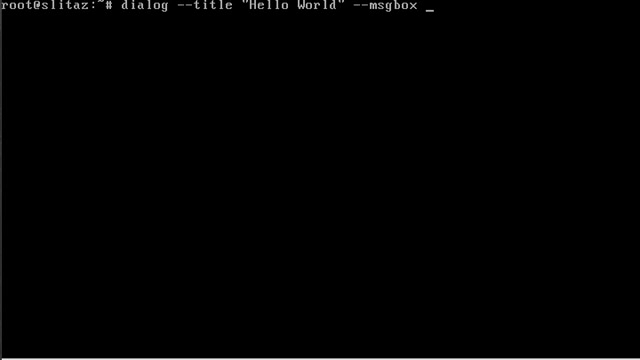
{"action": "type", "text": "\"This is so"}
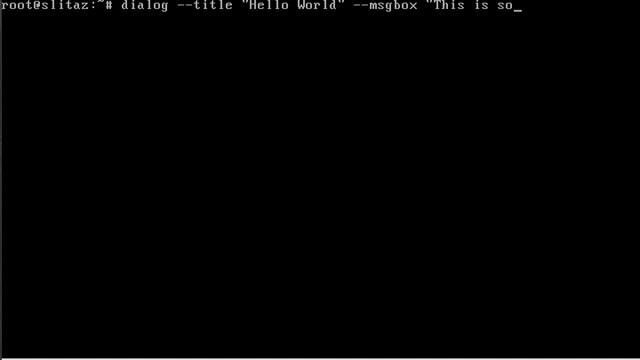
{"action": "type", "text": "me text"}
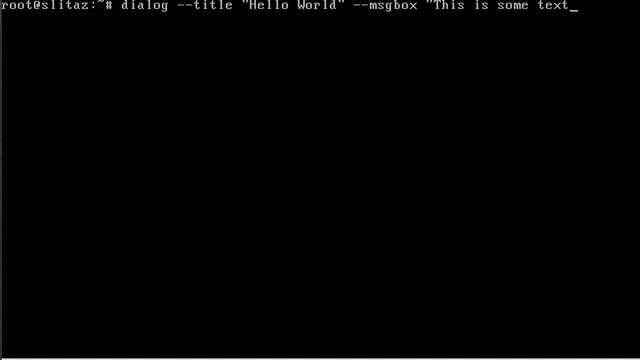
{"action": "type", "text": ".\""}
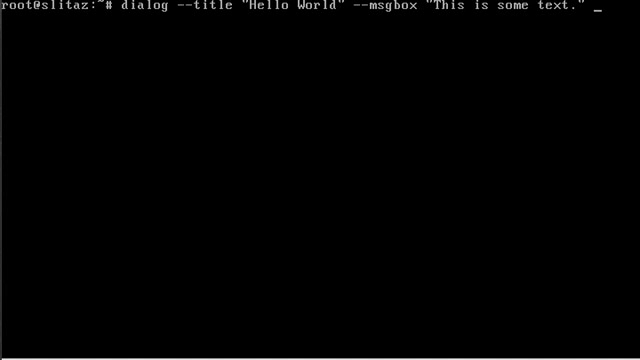
- Run the msgbox with height 5, then dismiss it to rerun with \n-separated lines
{"action": "type", "text": "5"}
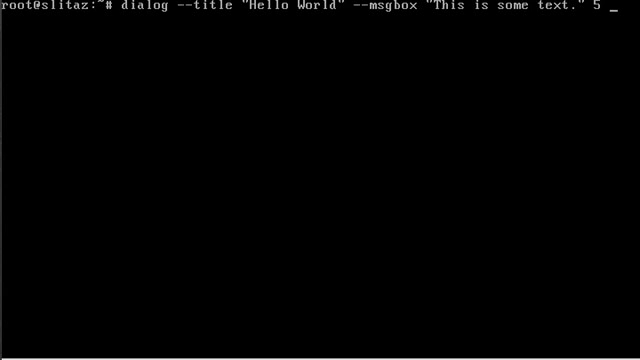
{"action": "key", "text": "Return"}
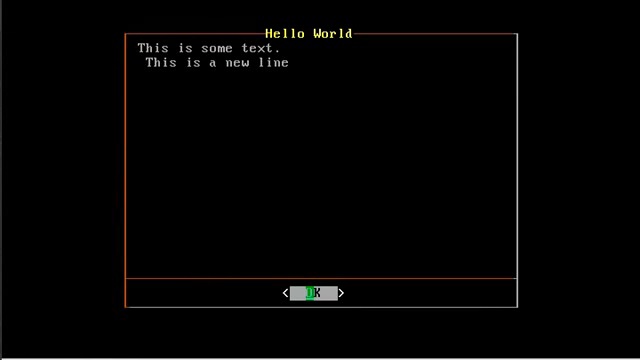
{"action": "left_click", "coordinate": [314, 292]}
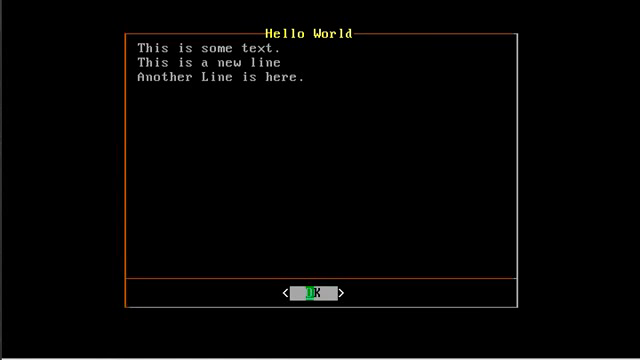
- Dismiss the three-line Hello World box to return to the prompt
{"action": "left_click", "coordinate": [312, 292]}
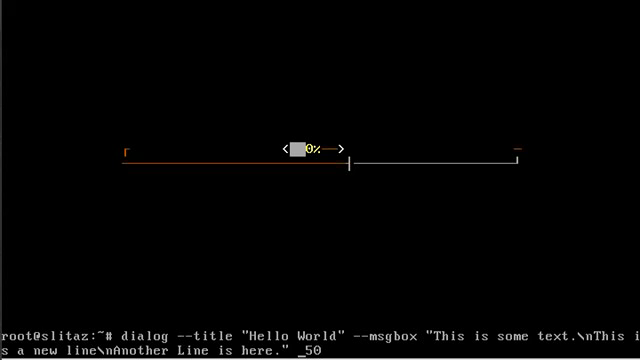
- Run the recalled msgbox command with height 1 and width 50
{"action": "type", "text": "1"}
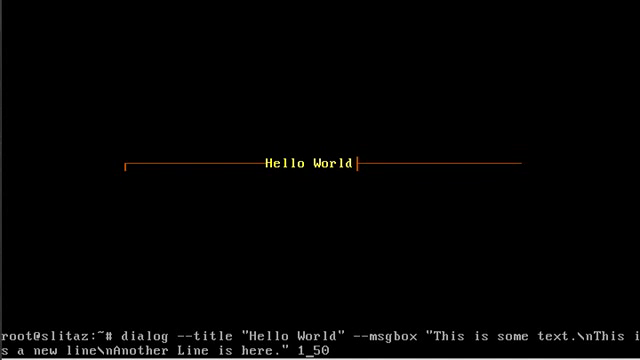
{"action": "key", "text": "Return"}
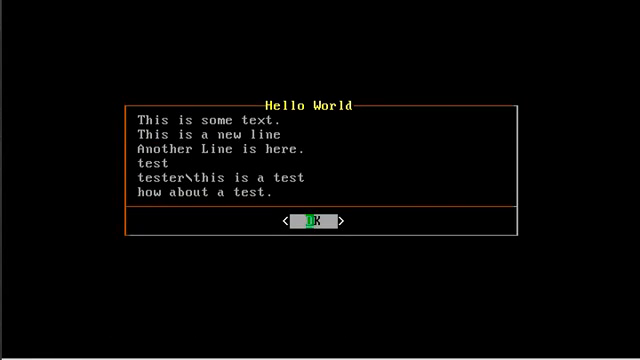
- Close the tall six-line box and scroll the shorter box's text toward 100%
{"action": "left_click", "coordinate": [318, 222]}
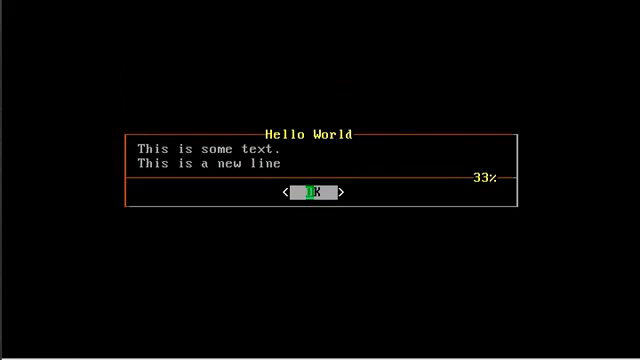
{"action": "left_click", "coordinate": [344, 192]}
{"action": "type", "text": "dial"}
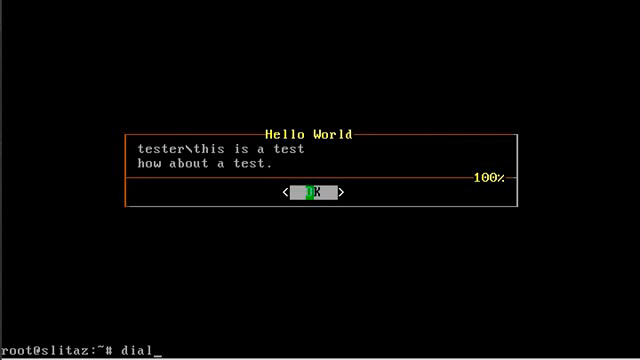
- Run dialog with no arguments and scroll through its usage, common and box options
{"action": "left_click", "coordinate": [312, 192]}
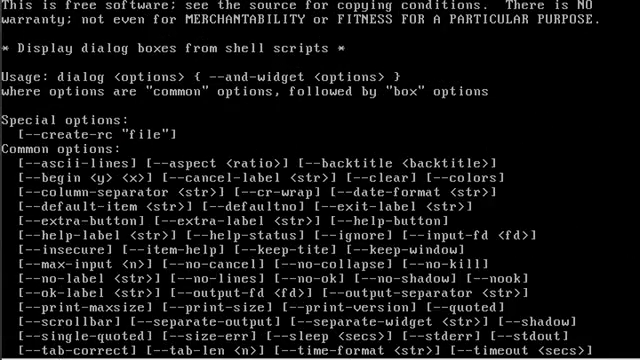
{"action": "scroll", "scroll_direction": "down", "scroll_amount": 3}
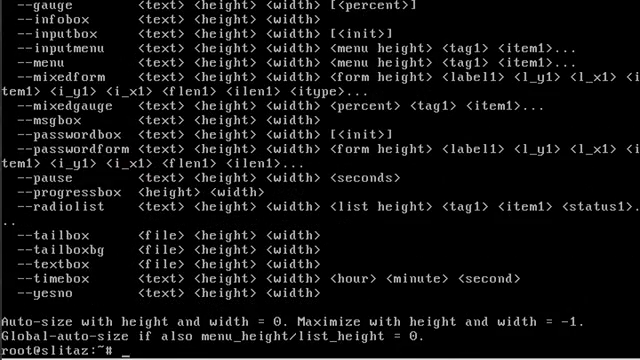
{"action": "scroll", "scroll_direction": "up", "scroll_amount": 3}
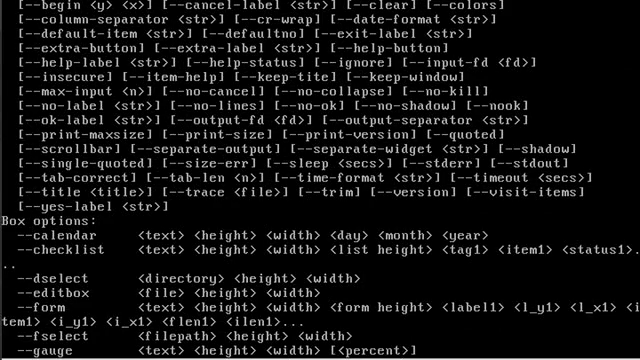
{"action": "scroll", "scroll_direction": "down", "scroll_amount": 3}
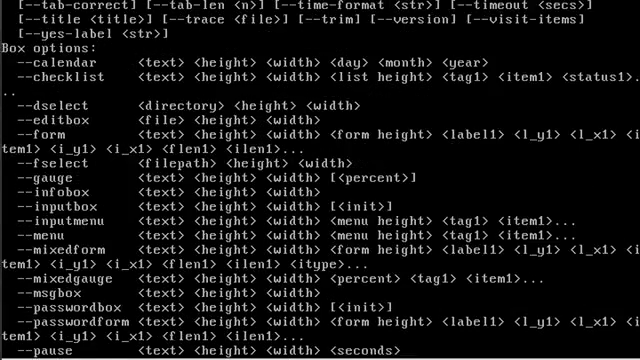
{"action": "scroll", "scroll_direction": "down", "scroll_amount": 3}
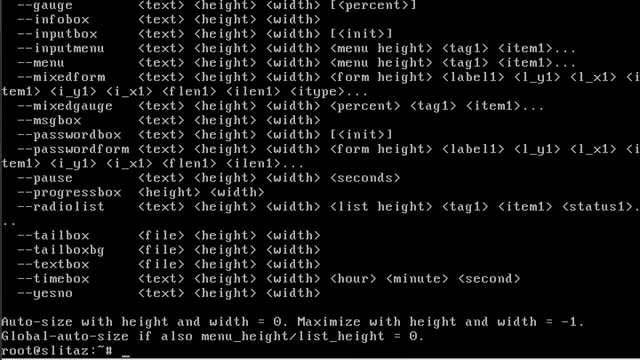